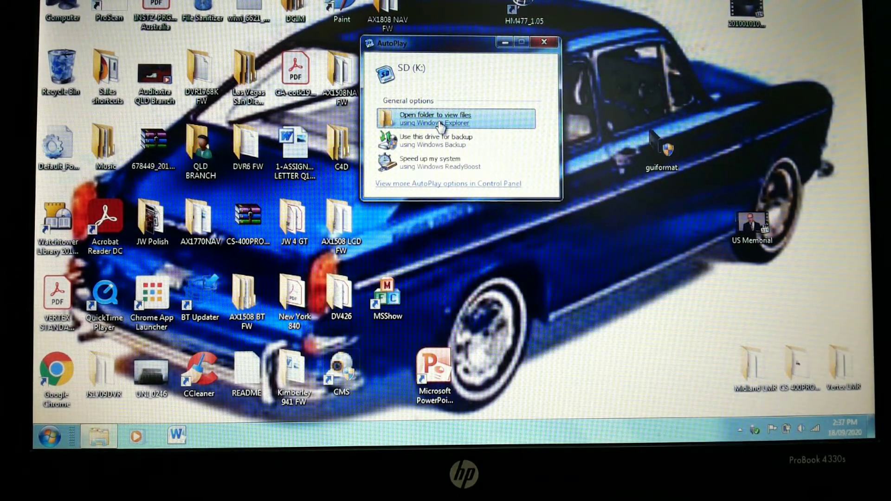
Step: Choose the AutoPlay option to view the SD card K: files in Windows Explorer
click(434, 119)
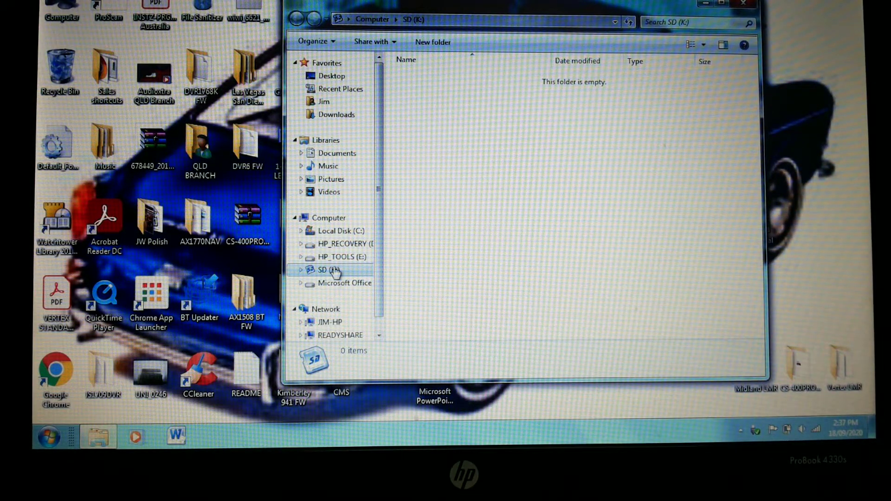
right_click(327, 269)
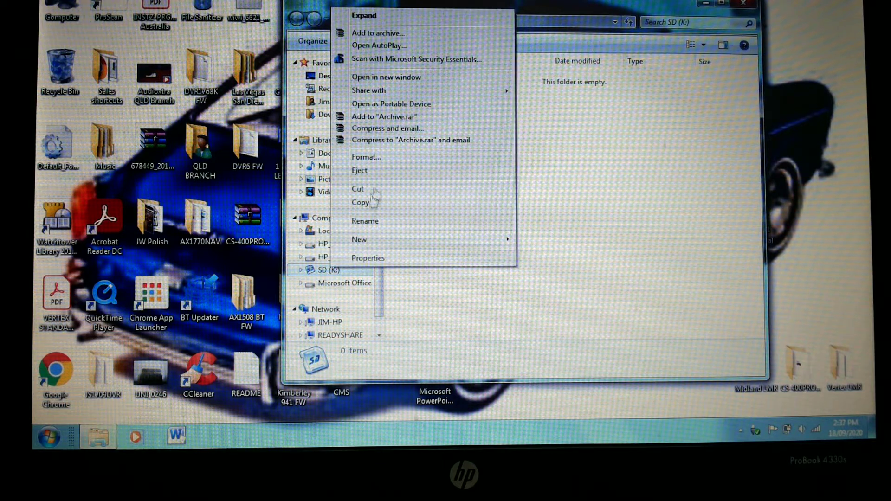
click(366, 157)
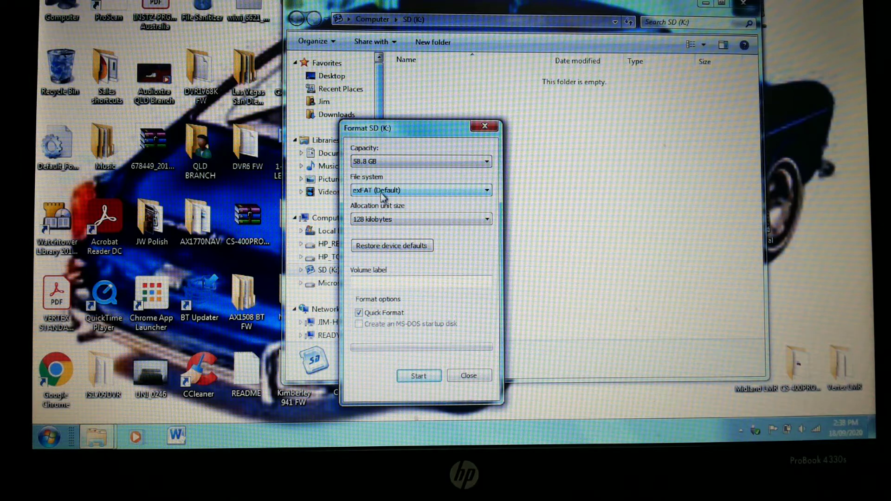
mouse_move(457, 191)
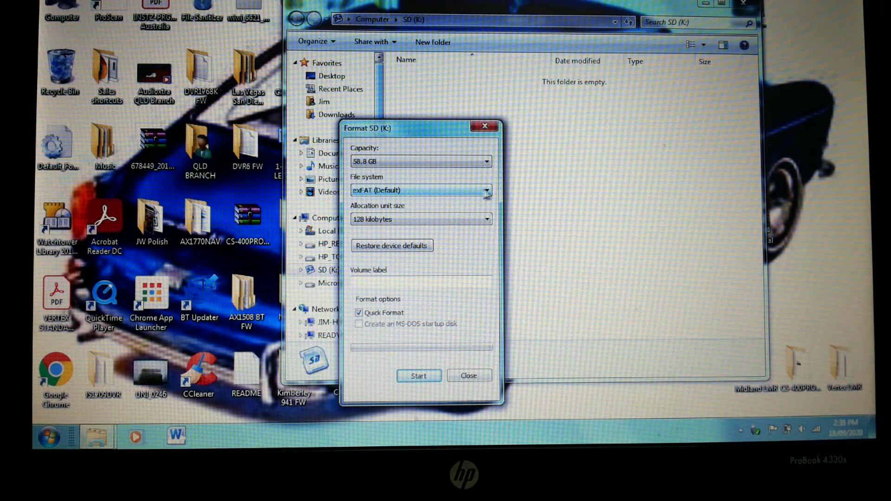
click(485, 191)
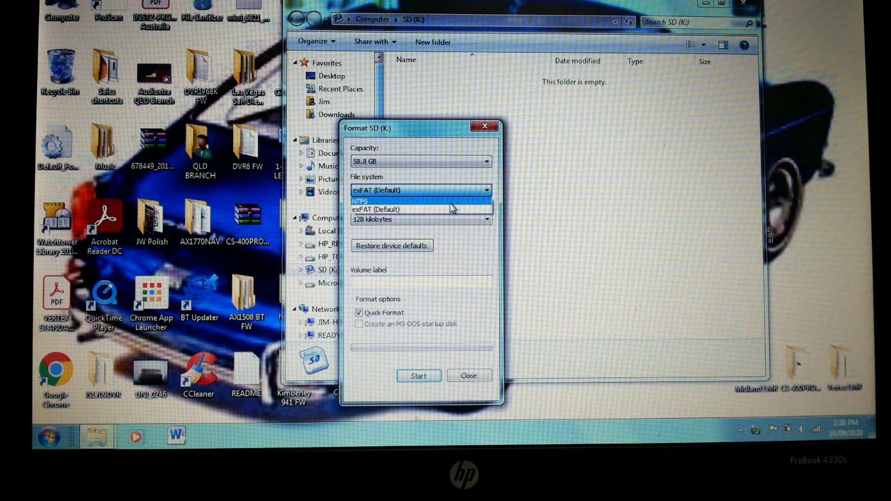
click(421, 190)
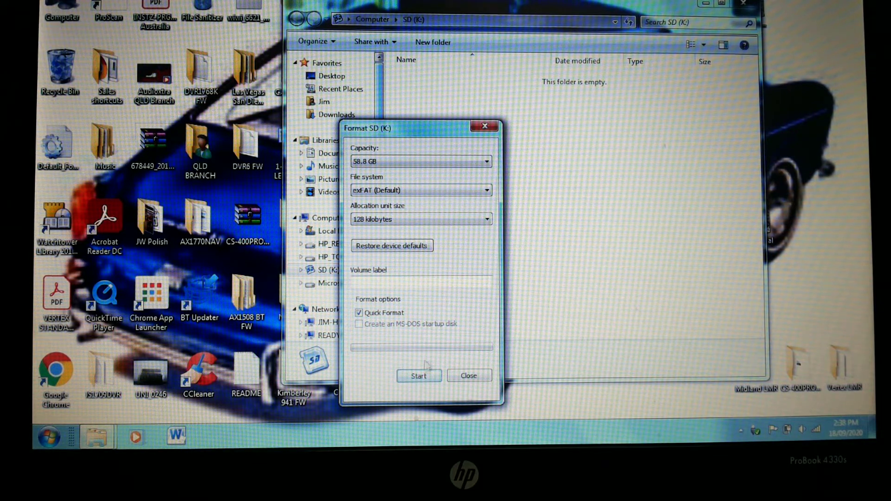
click(468, 376)
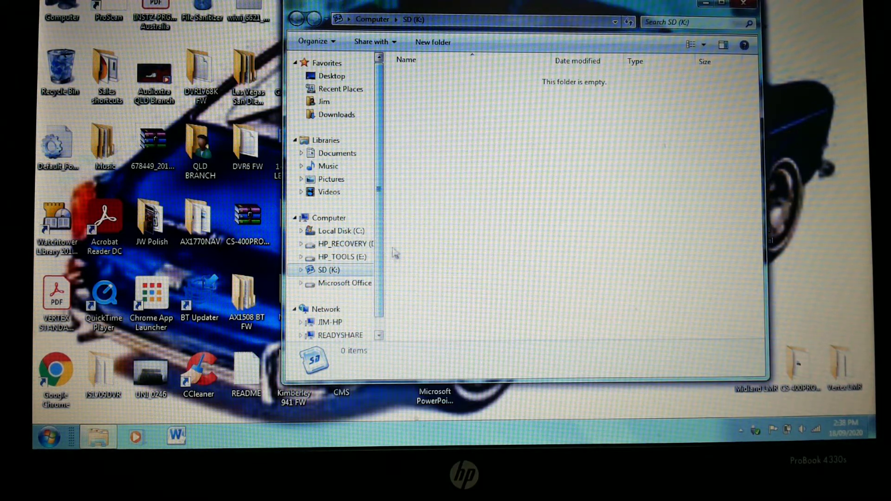
Step: Close the K: folder and launch guiformat from the desktop, approving the UAC prompt
click(744, 4)
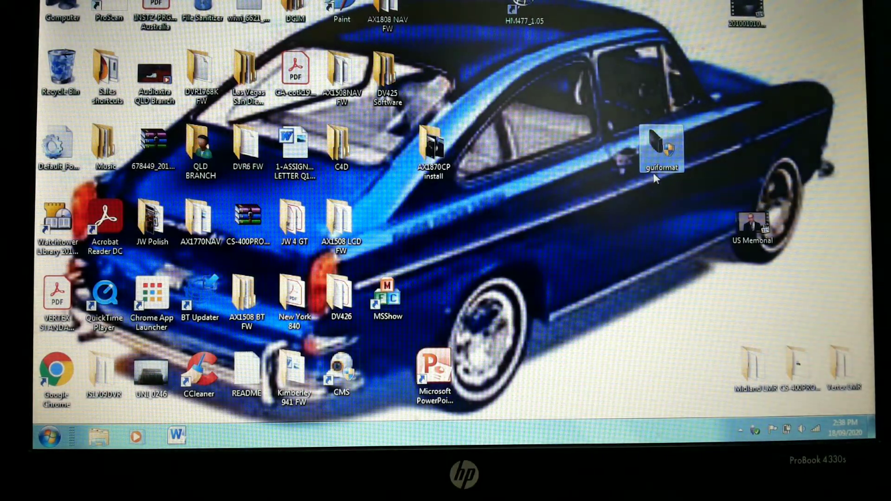
mouse_move(661, 165)
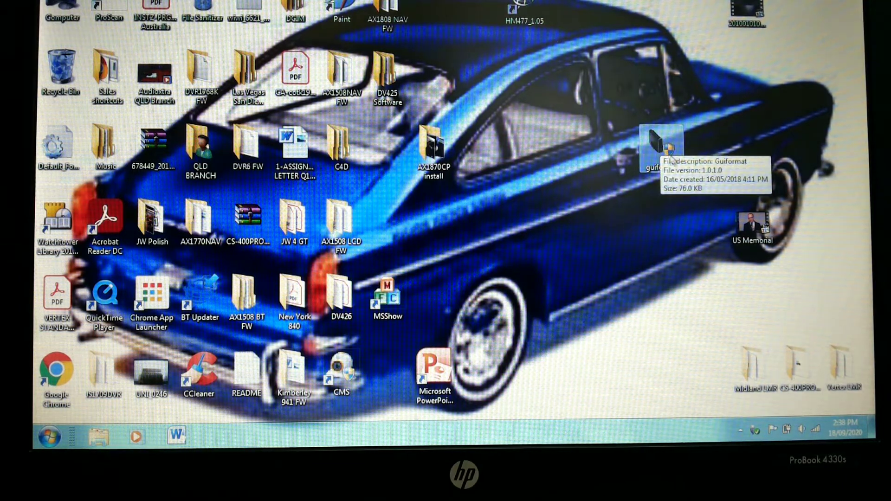
double_click(662, 142)
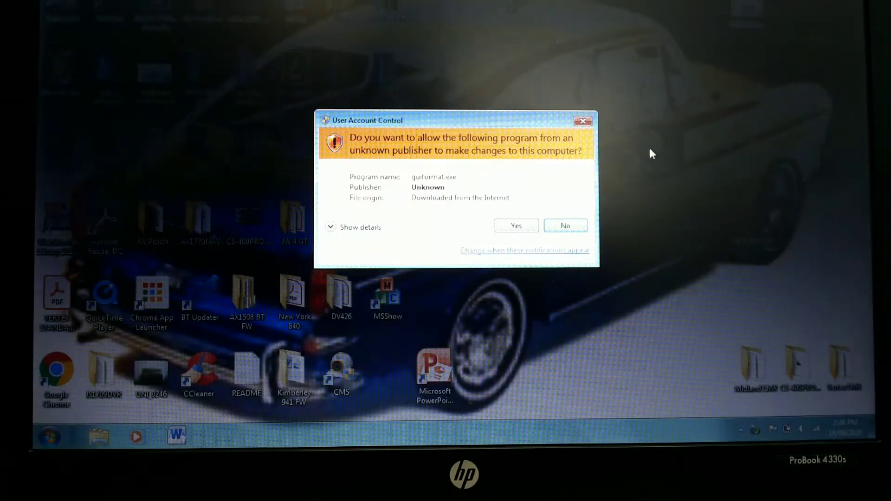
click(515, 226)
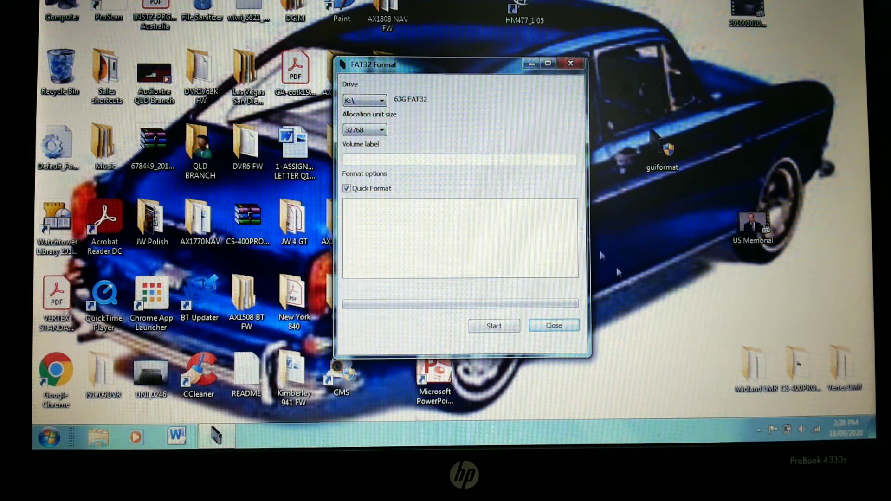
click(382, 100)
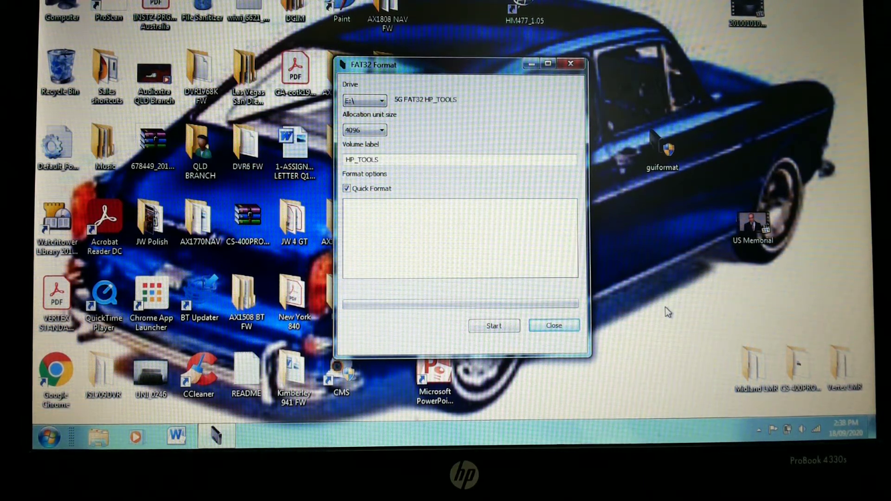
mouse_move(392, 104)
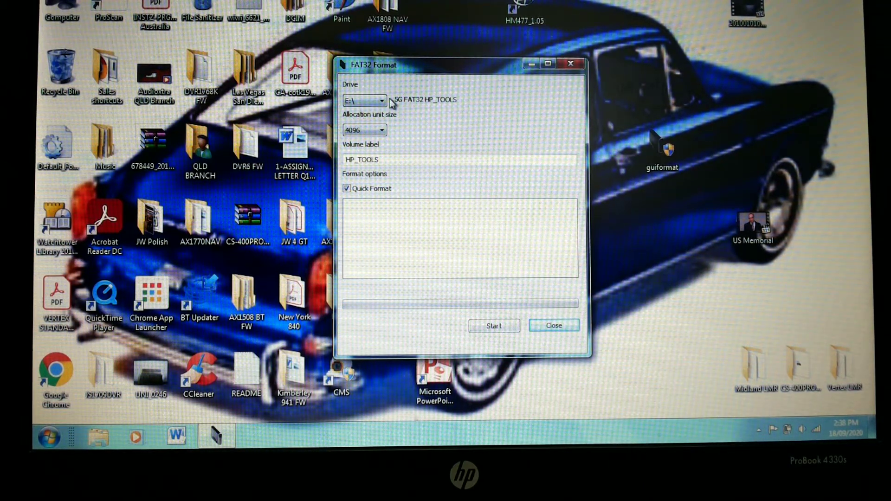
mouse_move(415, 123)
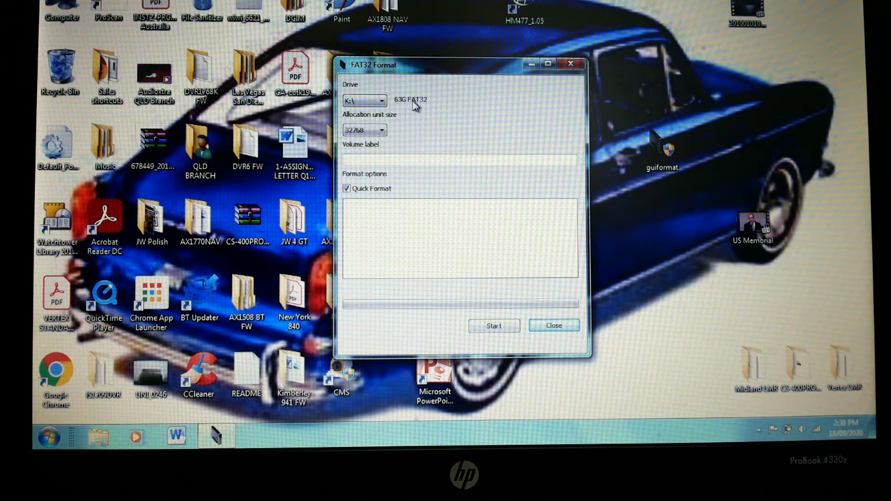
mouse_move(490, 329)
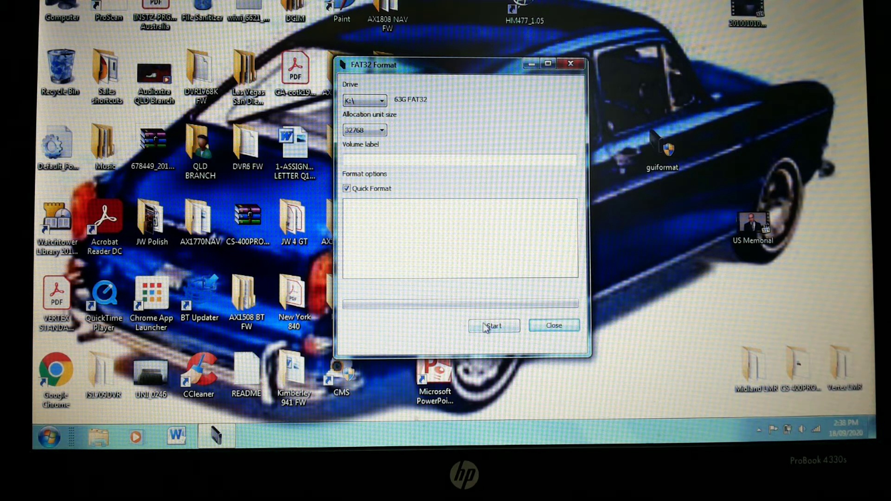
Step: Start the FAT32 quick format of drive K: (63G) and confirm erasing all its data
click(493, 326)
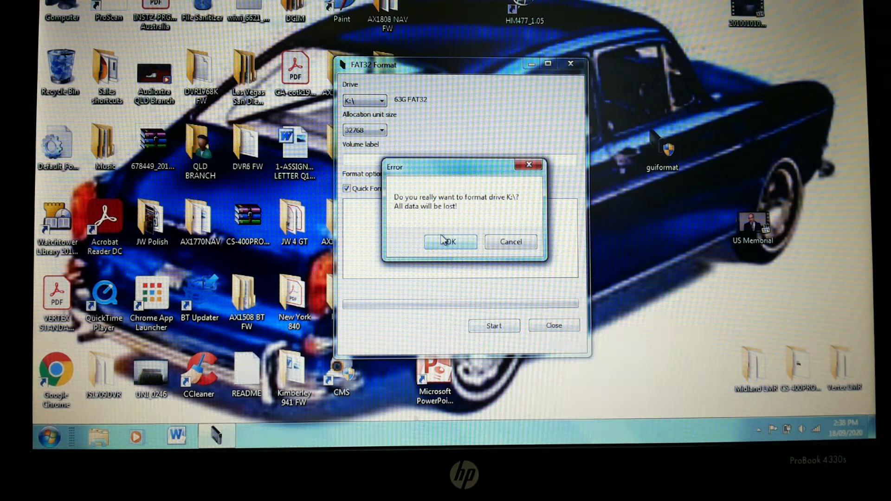
click(450, 241)
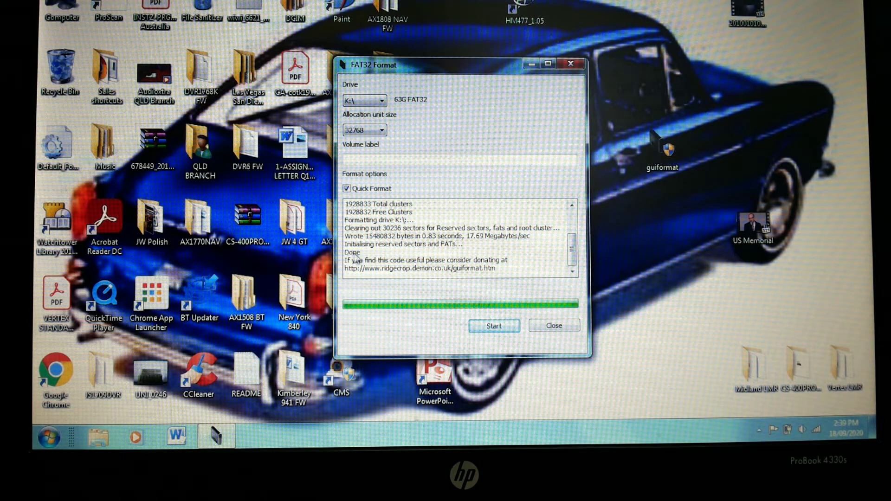
mouse_move(461, 267)
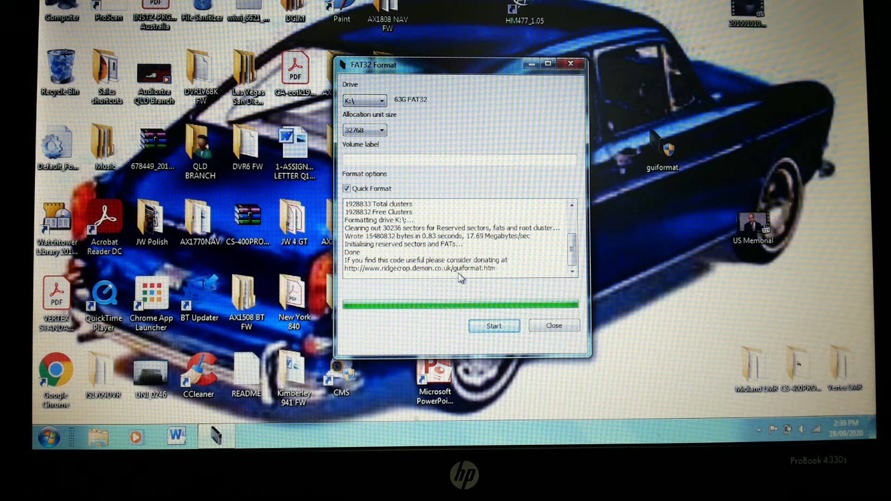
mouse_move(499, 277)
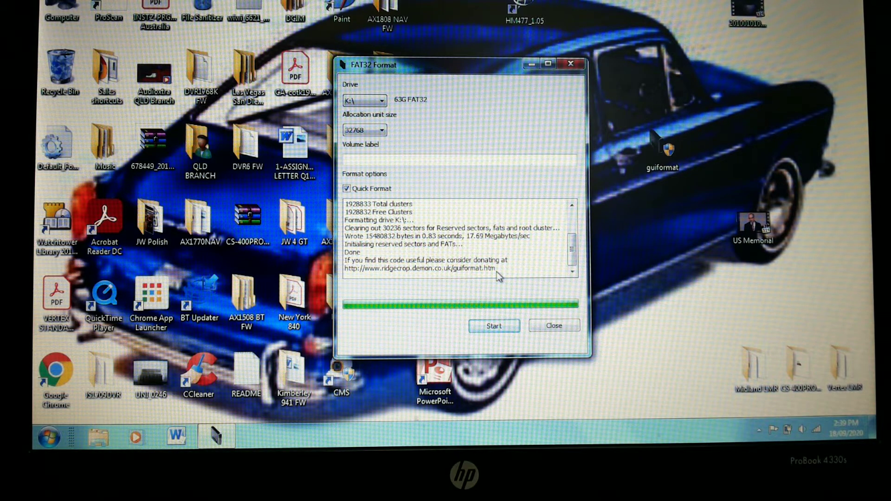
mouse_move(493, 142)
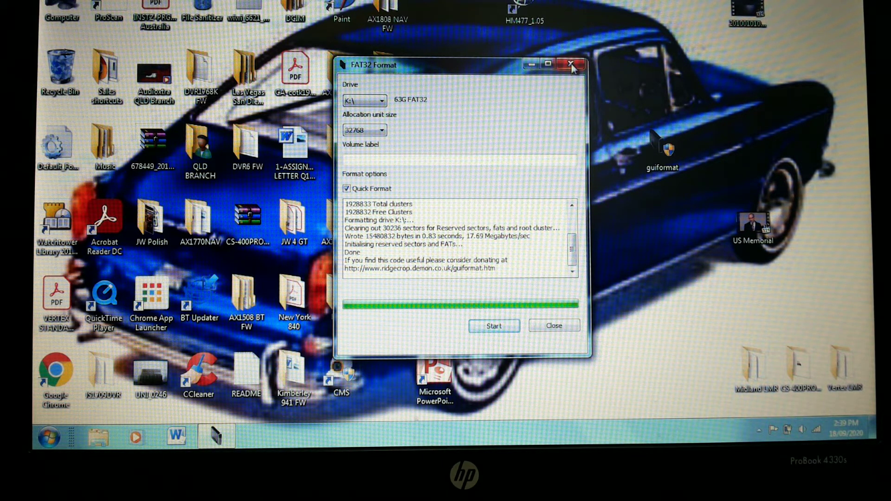
mouse_move(573, 66)
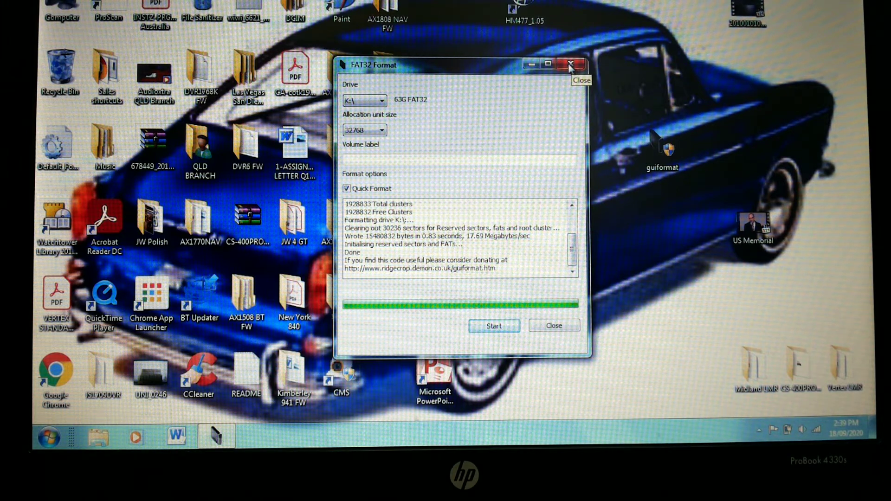